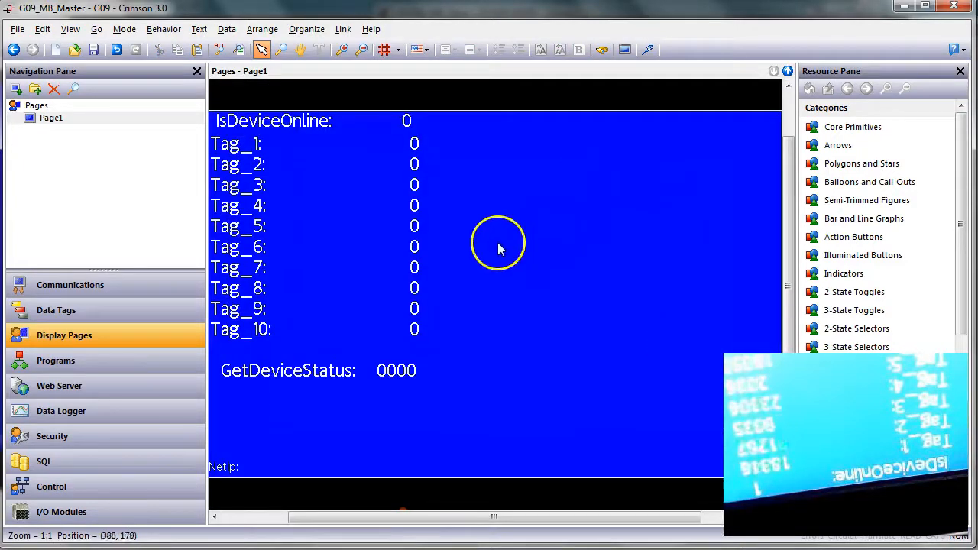
pyautogui.moveTo(471, 244)
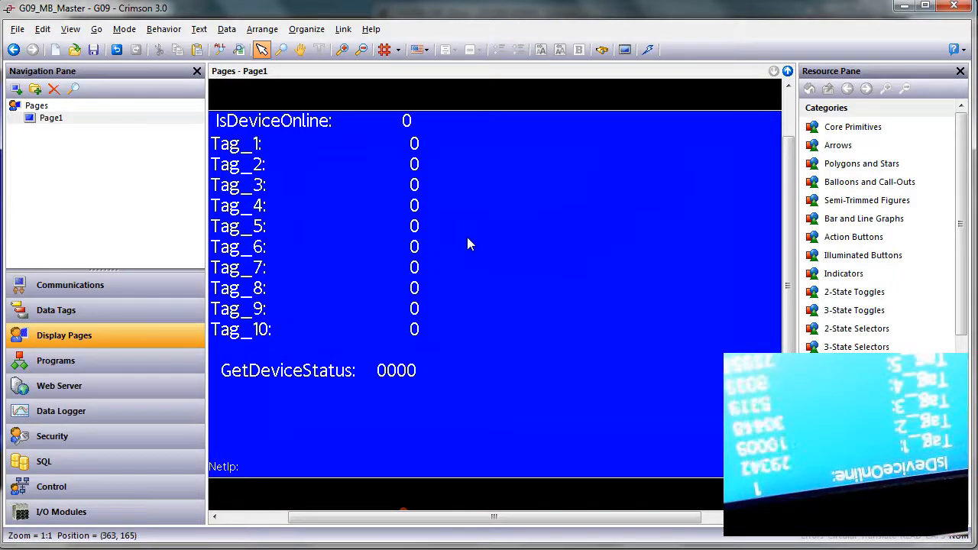
# Step: Show the master's Communications tree with the Modbus TCP/IP Master protocol and HMI_20
pyautogui.click(70, 286)
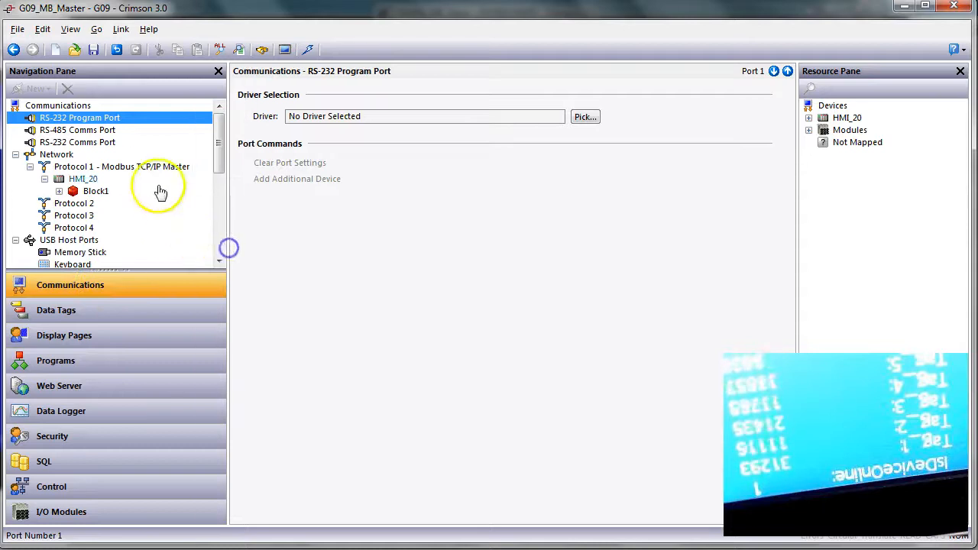
# Step: View the Protocol 1 Modbus TCP/IP Master driver settings
pyautogui.click(122, 167)
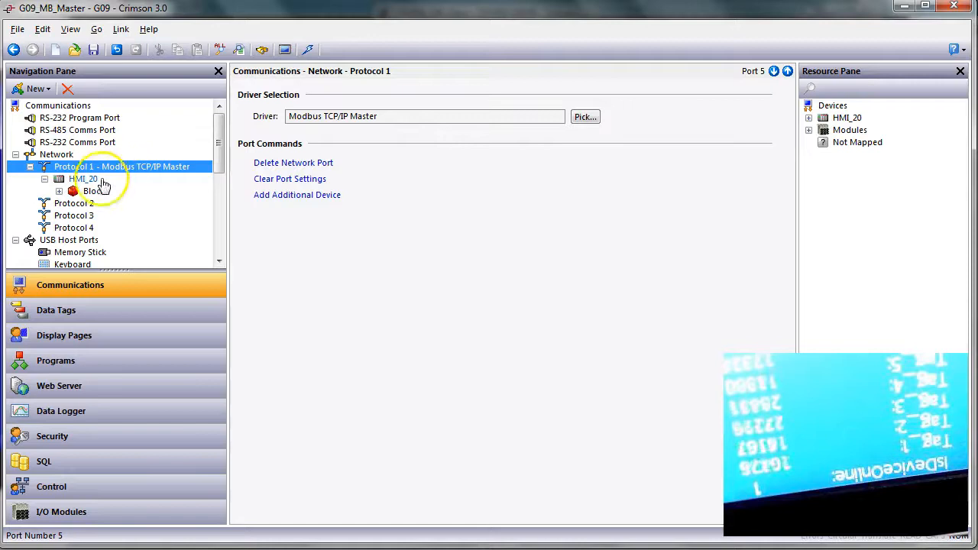
pyautogui.click(82, 178)
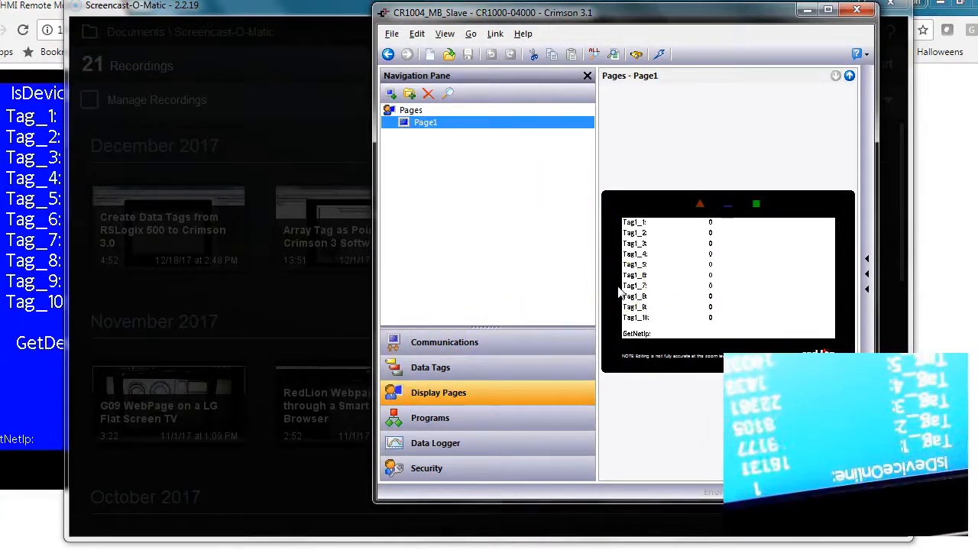
pyautogui.moveTo(583, 298)
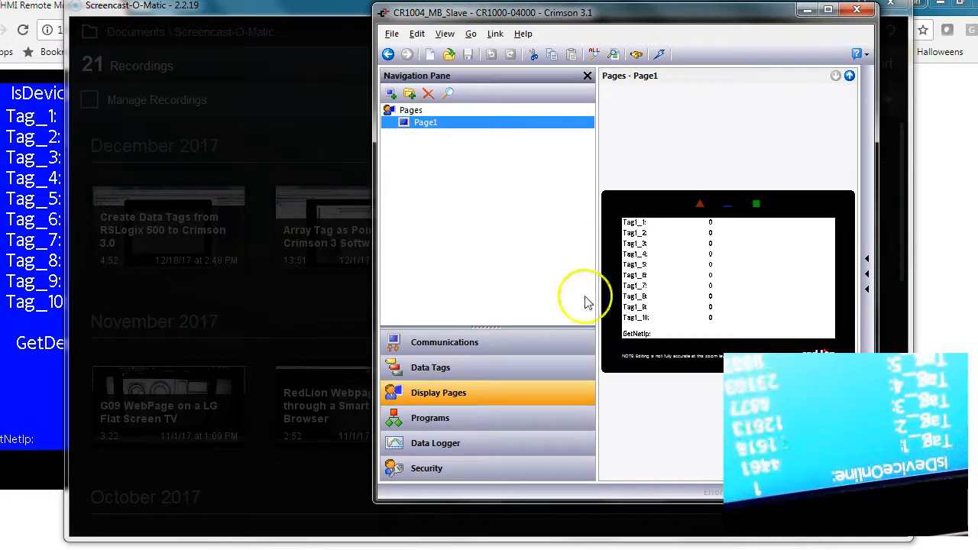
# Step: Review the slave's network IP 192.168.1.20, Block1 mapping 400001–400010, then its Data Tags
pyautogui.click(445, 342)
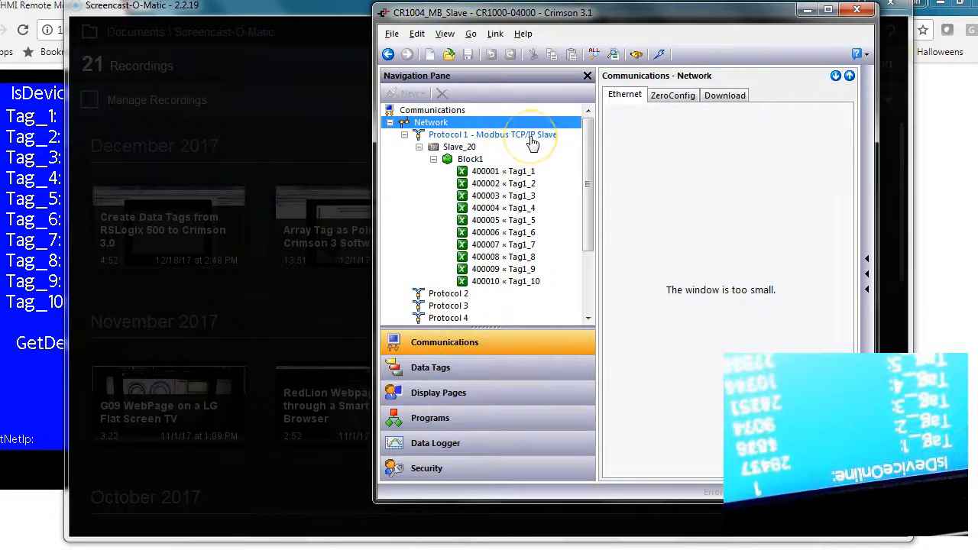
pyautogui.click(431, 122)
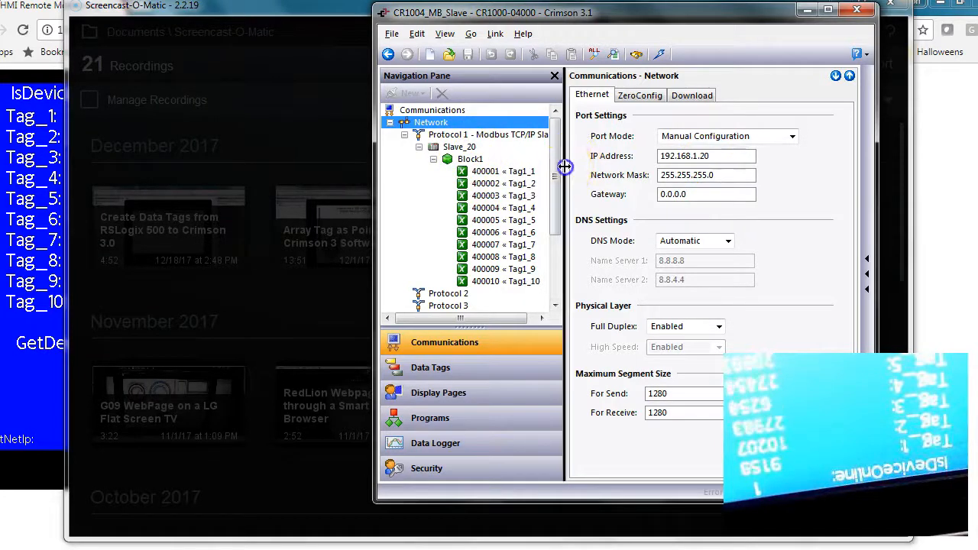
pyautogui.click(489, 134)
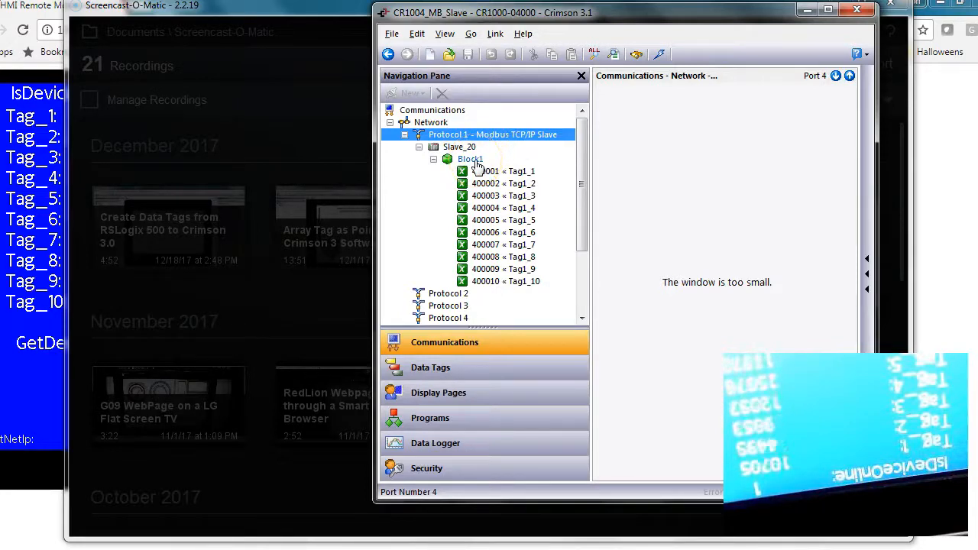
pyautogui.click(470, 159)
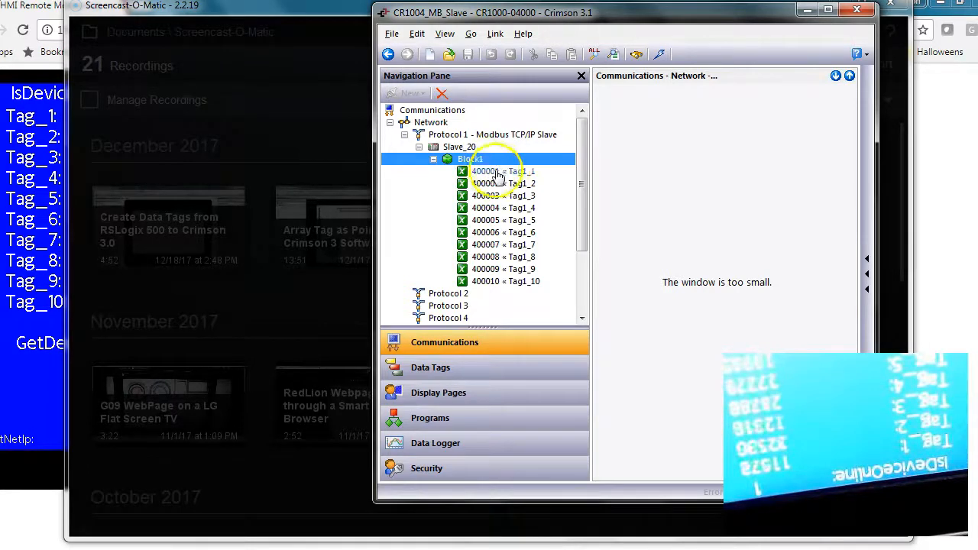
pyautogui.moveTo(512, 212)
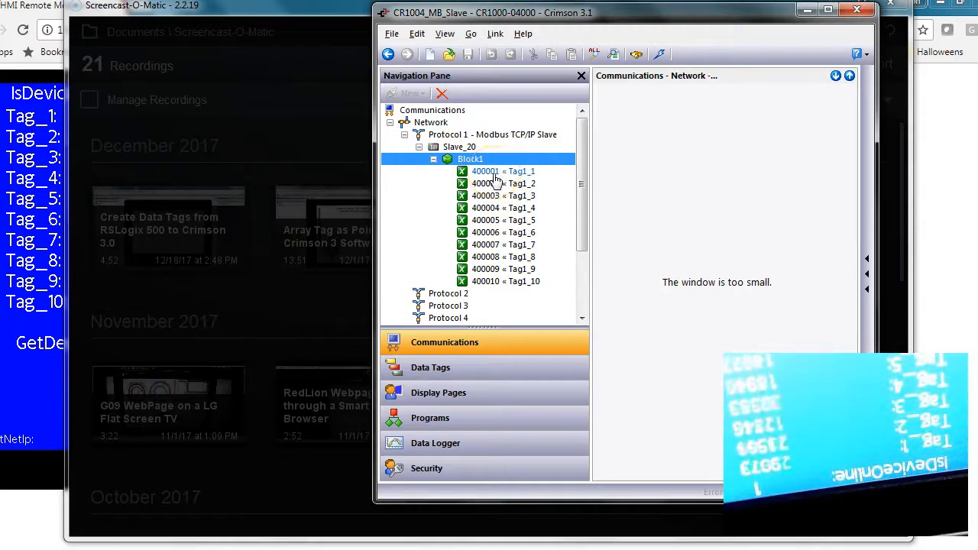
pyautogui.moveTo(503, 287)
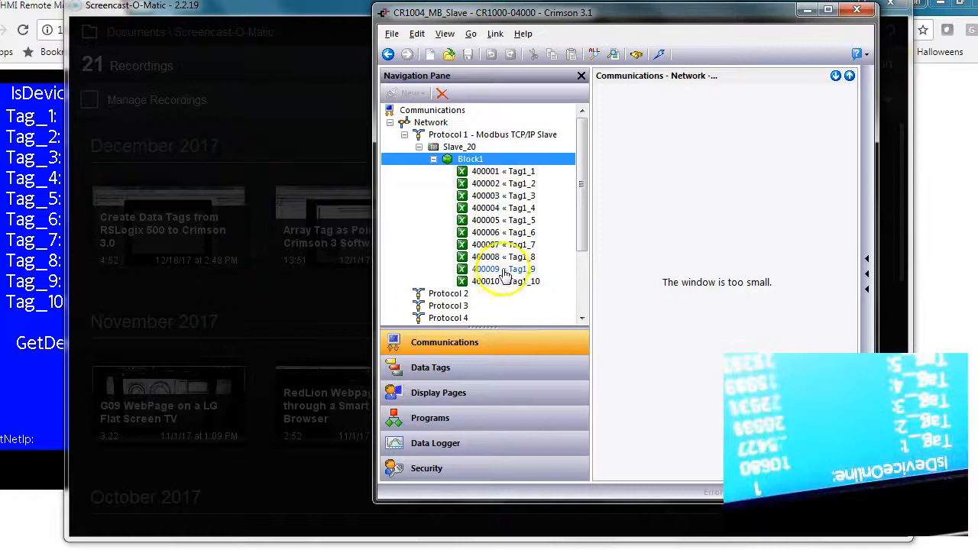
pyautogui.moveTo(512, 232)
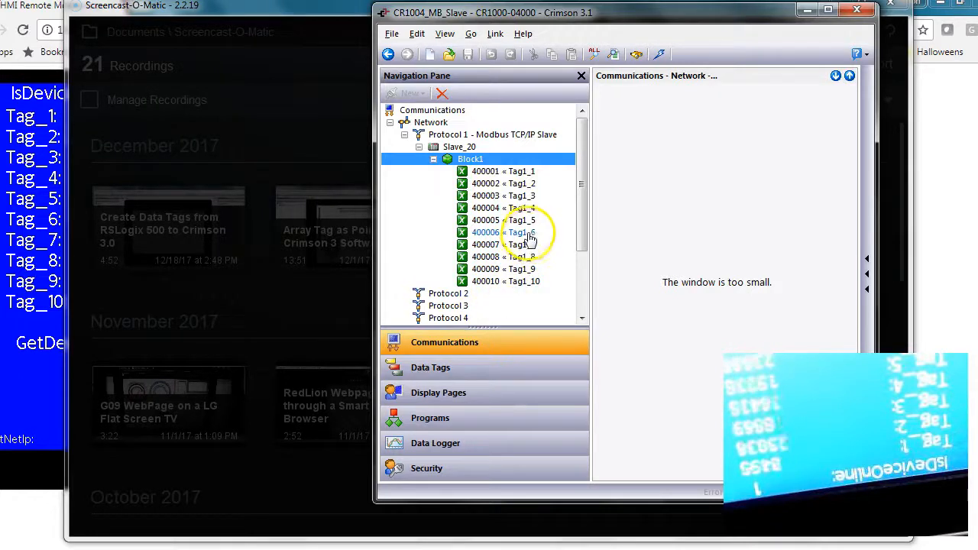
pyautogui.click(430, 366)
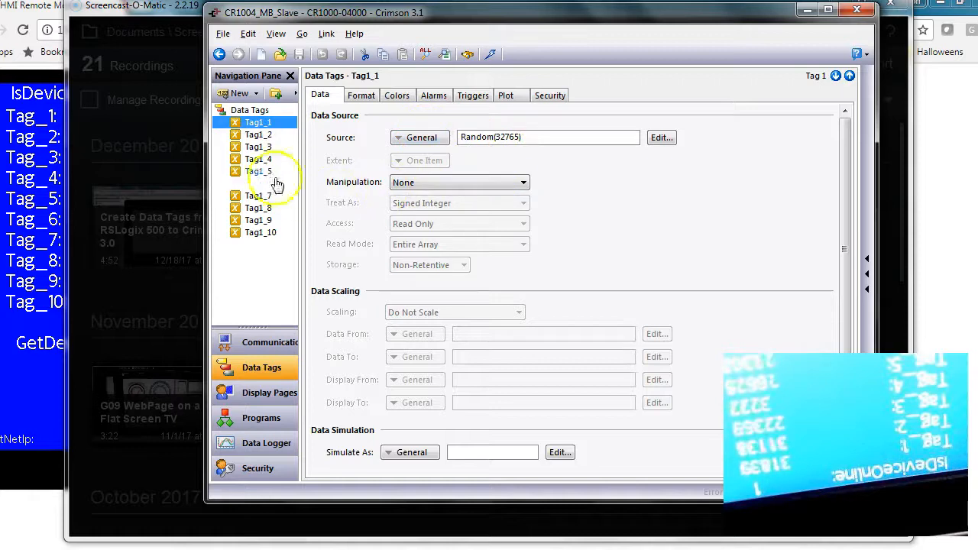
# Step: Check Tag1_4 and Tag1_3 use Random(32765), then return to the master window
pyautogui.click(257, 159)
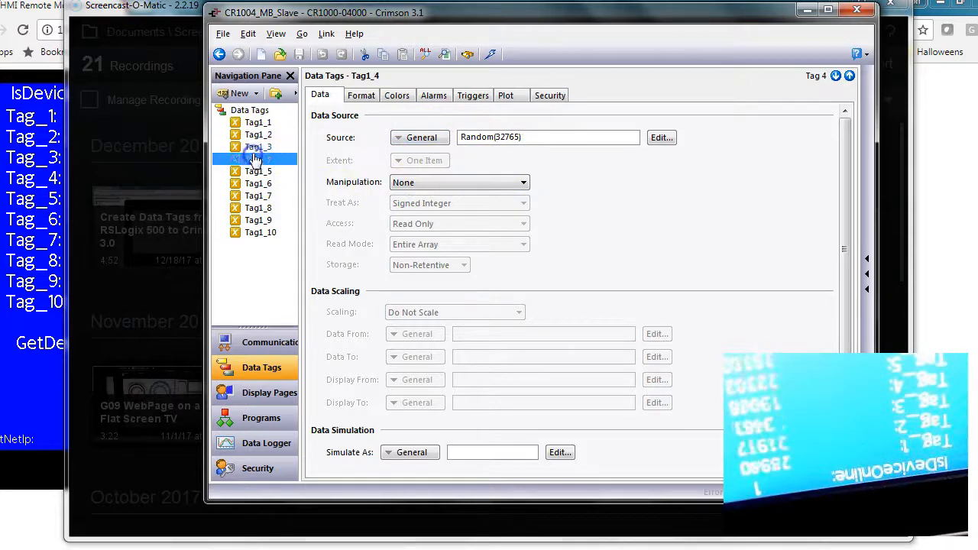
pyautogui.click(257, 147)
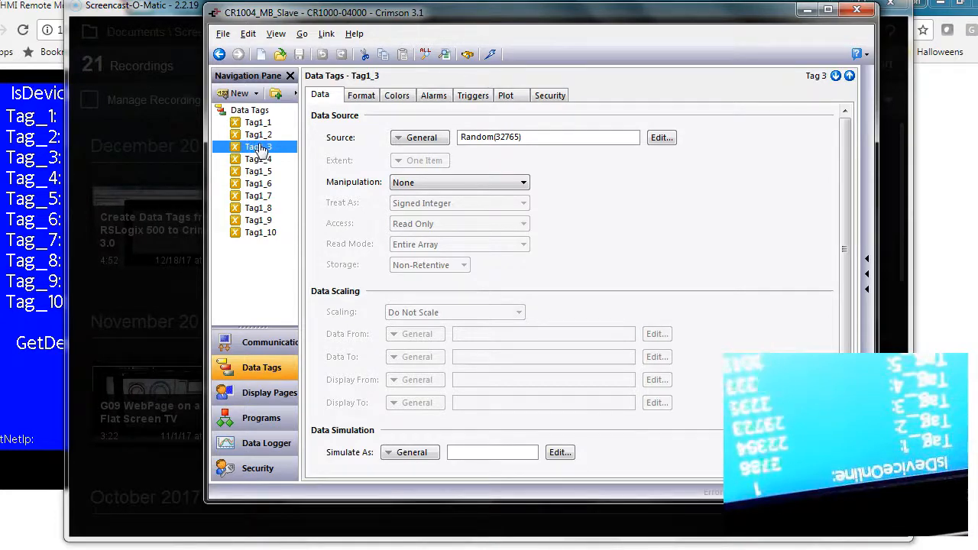
pyautogui.click(268, 391)
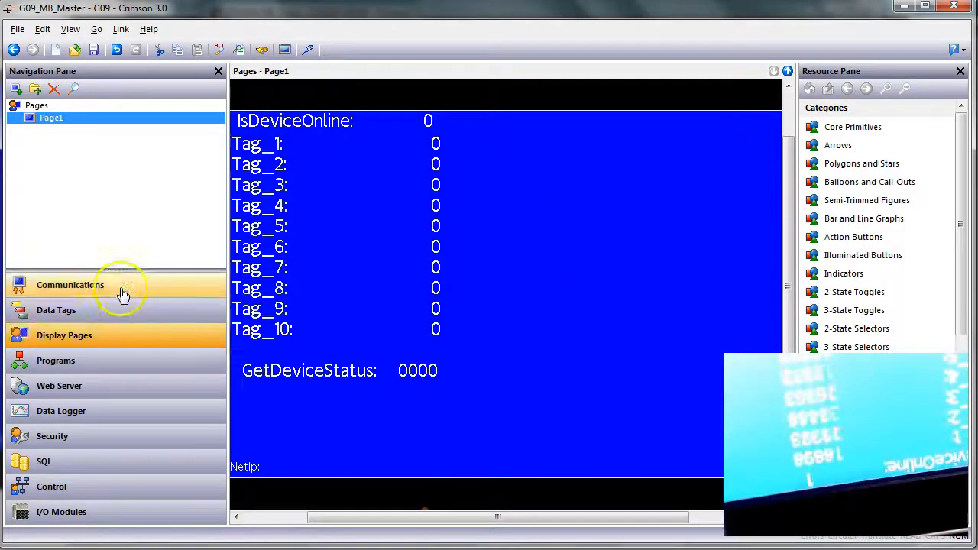
# Step: Review HMI_20 and Block1: start 400001, size 10, request IsDeviceOnline(2)
pyautogui.click(70, 284)
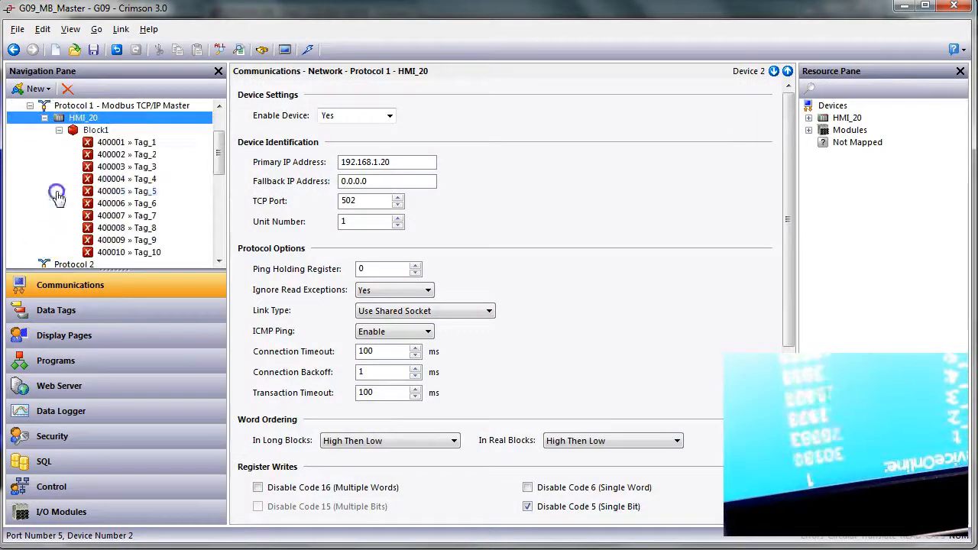
pyautogui.moveTo(111, 154)
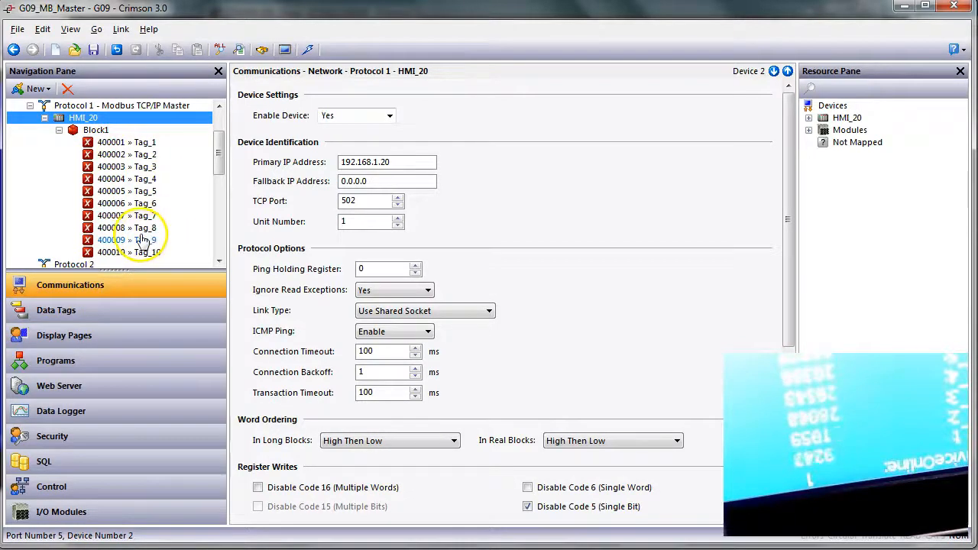
pyautogui.click(95, 128)
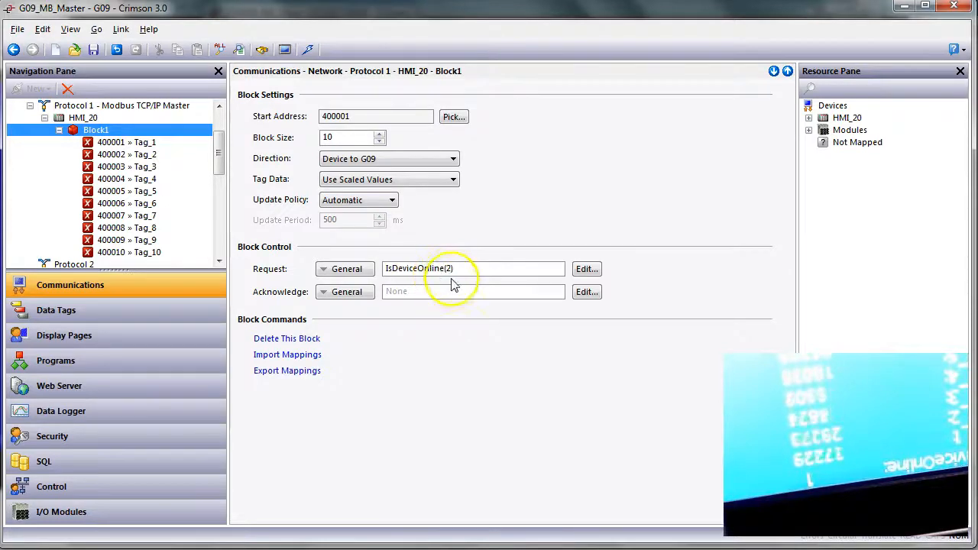
pyautogui.click(459, 269)
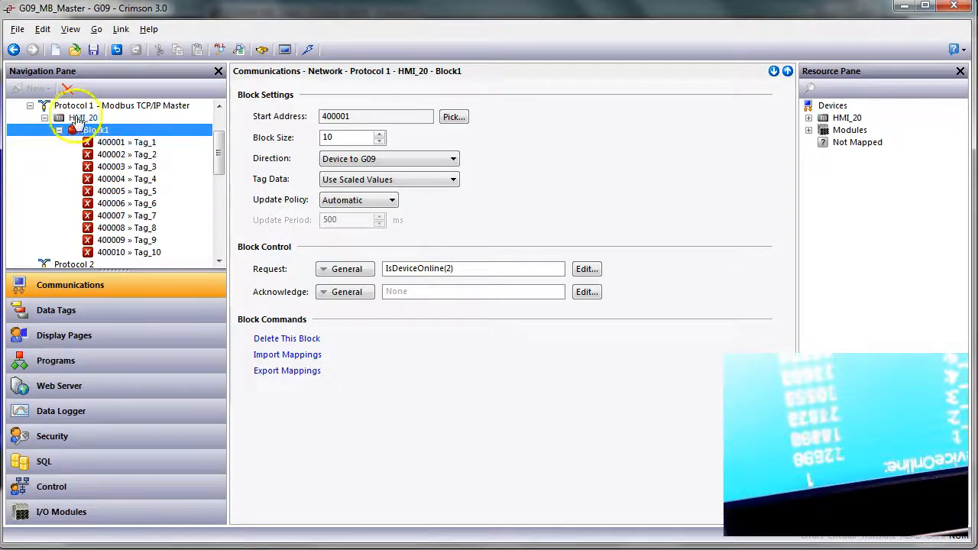
pyautogui.click(83, 117)
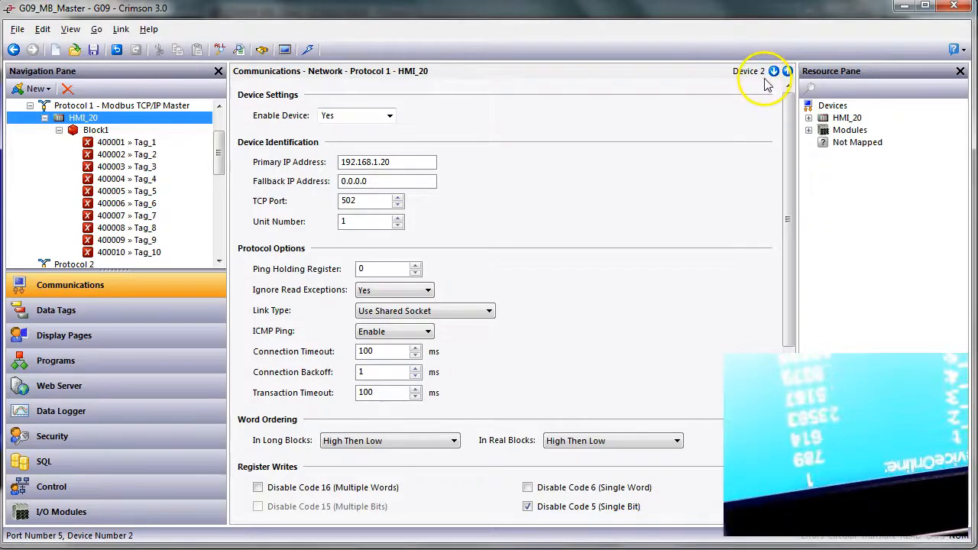
pyautogui.click(94, 129)
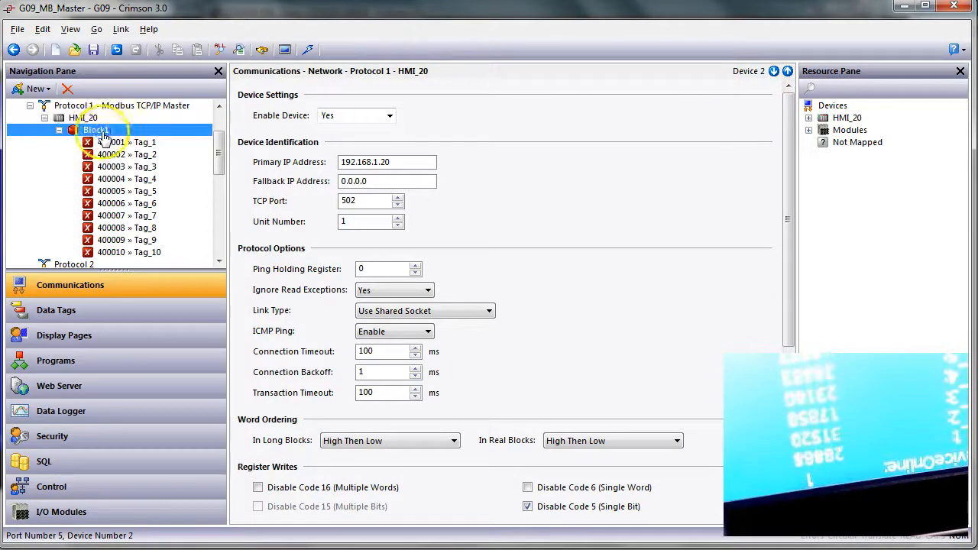
pyautogui.click(95, 128)
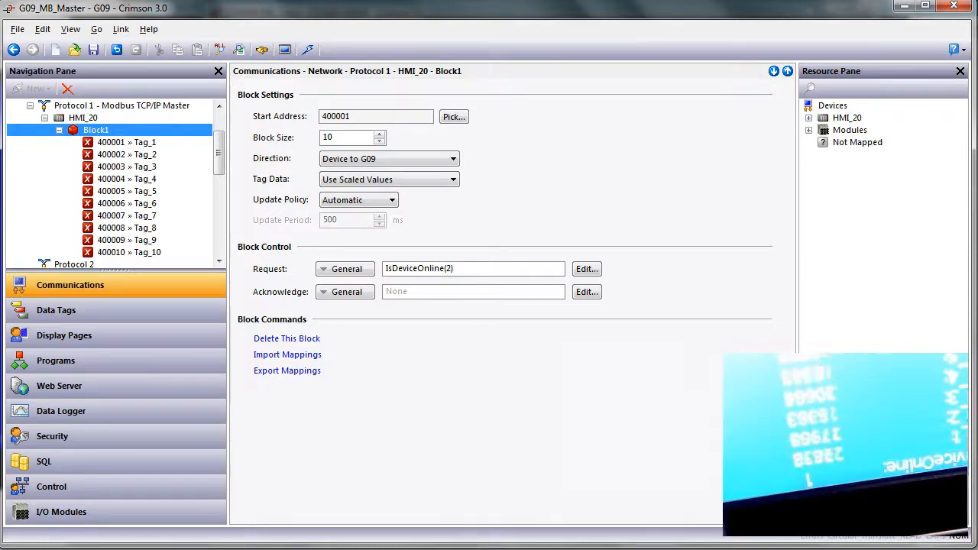
pyautogui.click(843, 512)
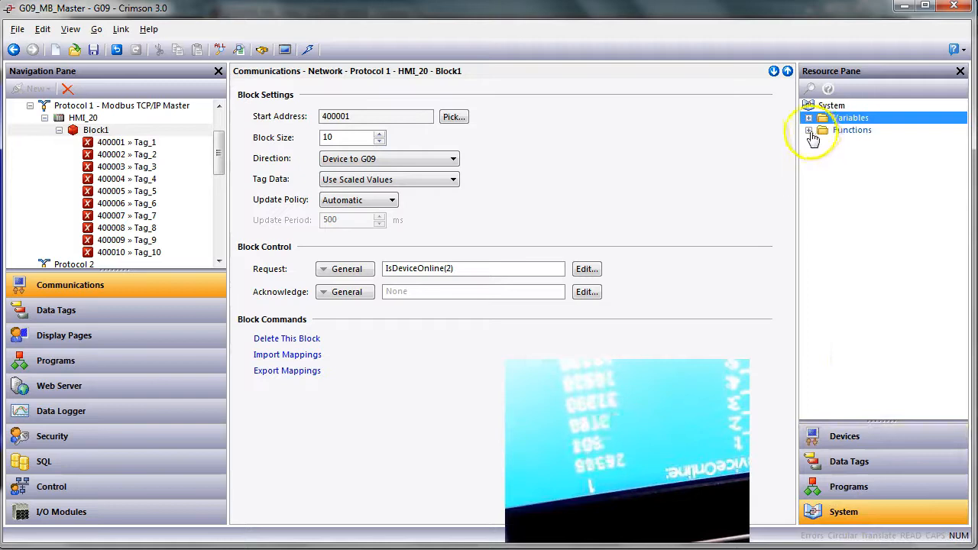
# Step: Look up IsDeviceOnline under Comms Device functions, then view Data Tags and Program1
pyautogui.click(816, 130)
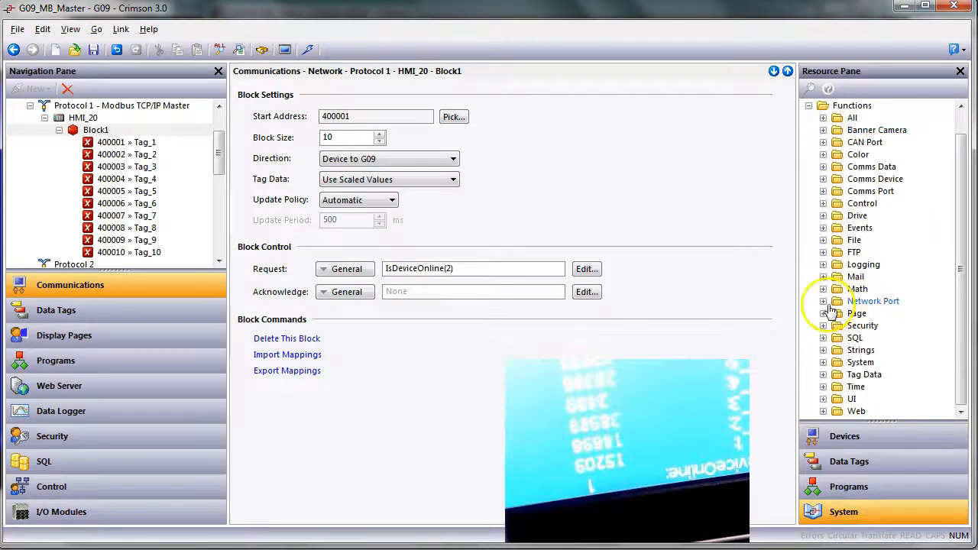
pyautogui.click(824, 179)
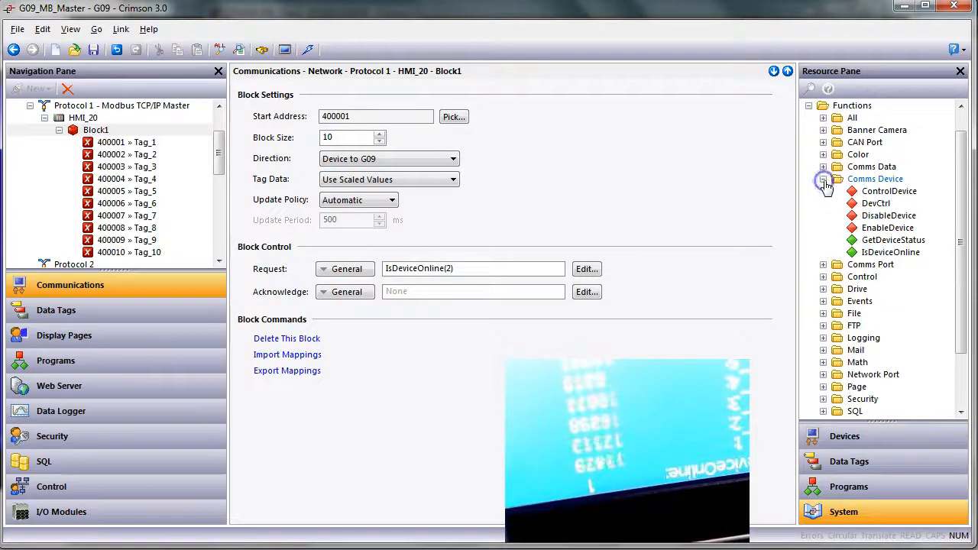
pyautogui.click(892, 252)
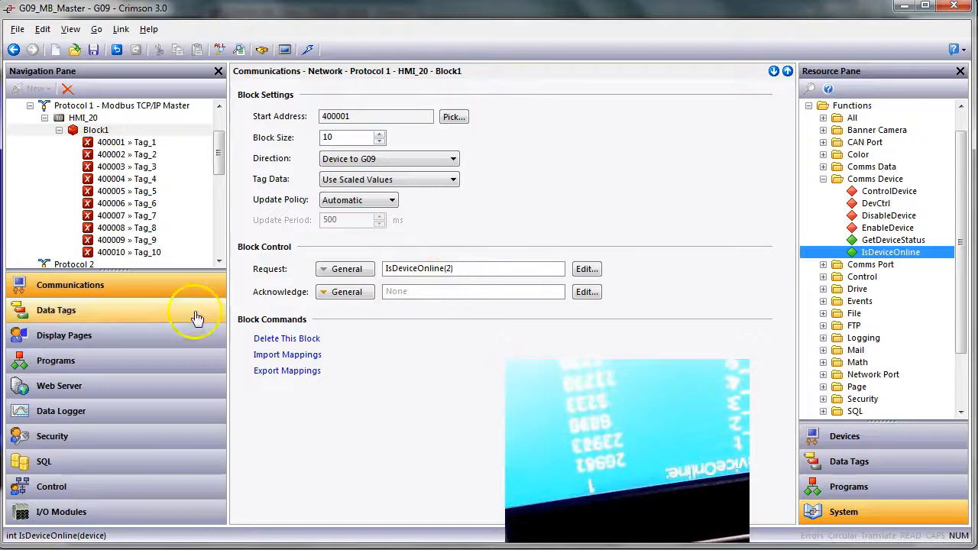
pyautogui.click(55, 309)
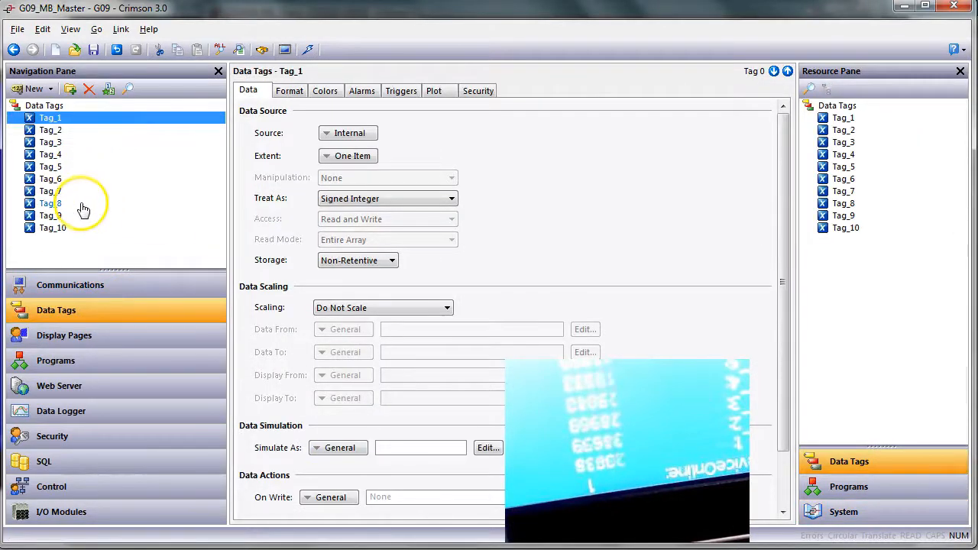
pyautogui.moveTo(64, 336)
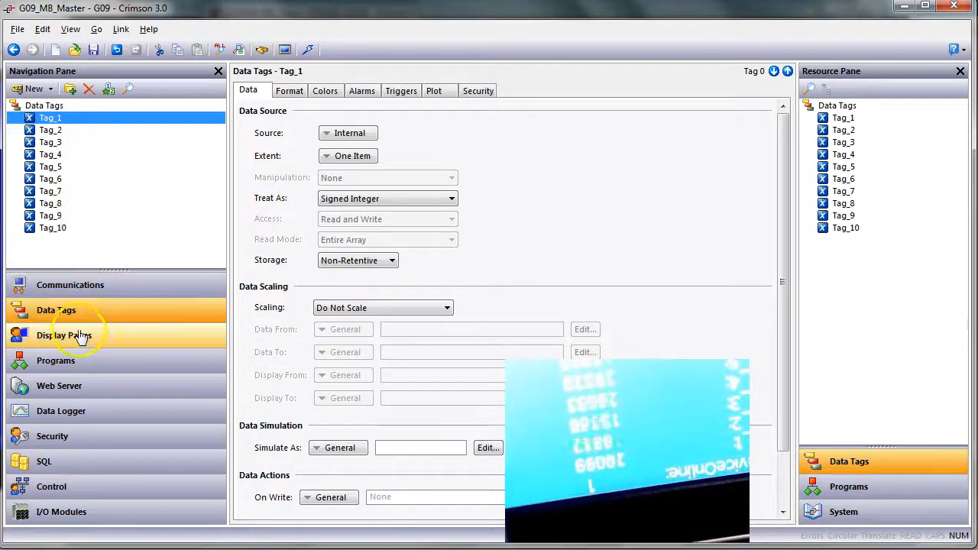
pyautogui.moveTo(74, 360)
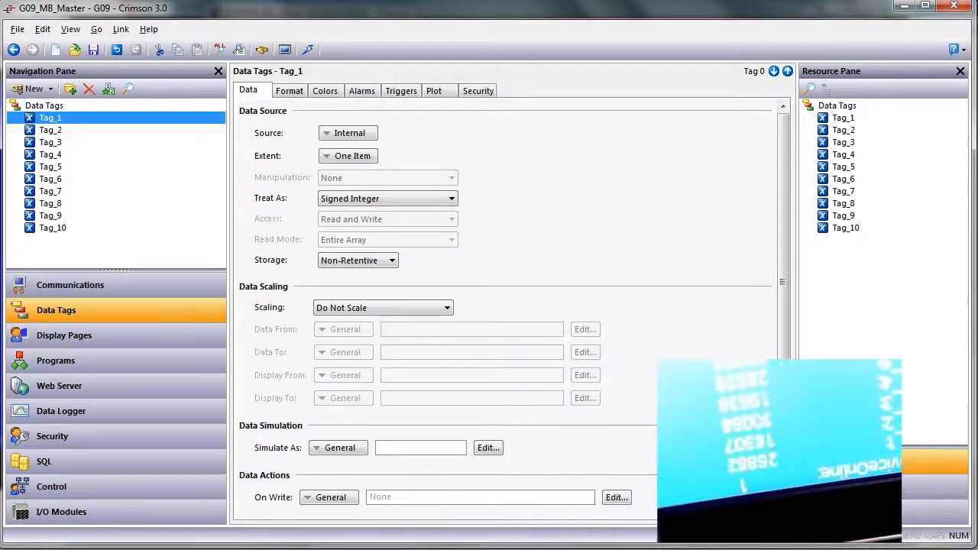
pyautogui.moveTo(91, 361)
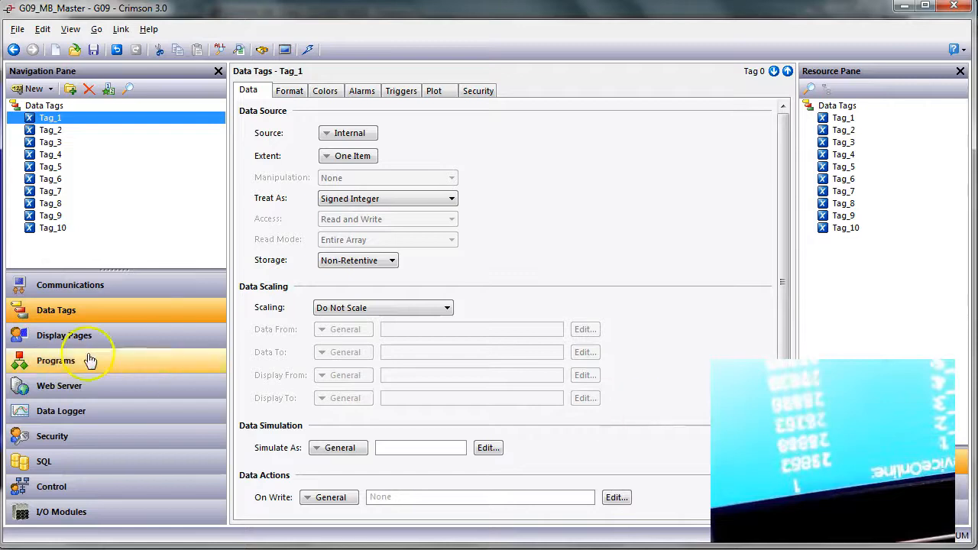
pyautogui.click(55, 361)
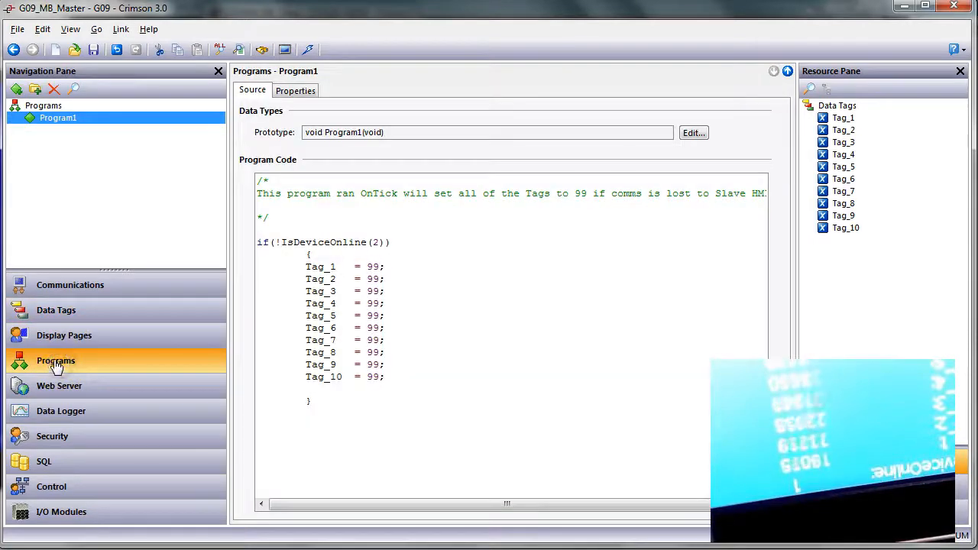
pyautogui.moveTo(520, 214)
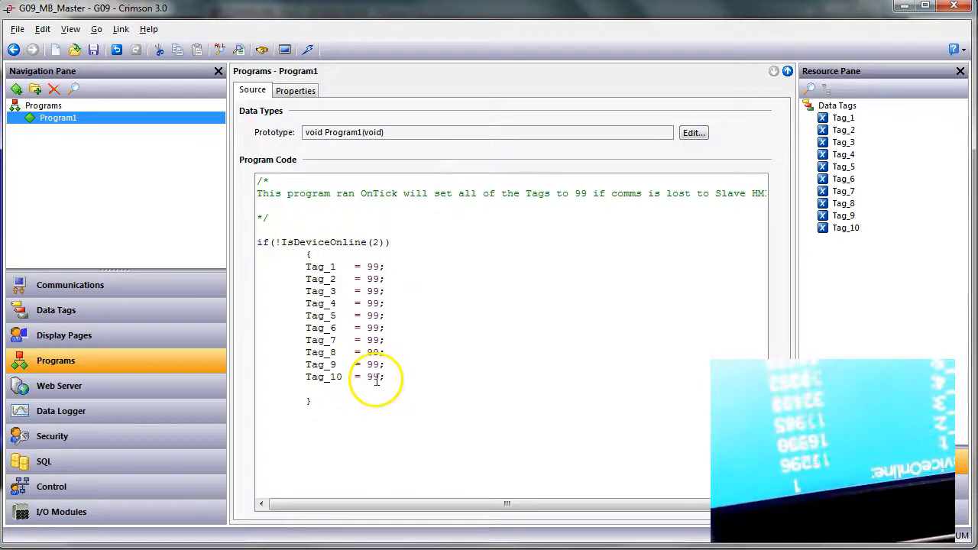
# Step: Return to Page1 with its IsDeviceOnline, Tag_1–Tag_10 and GetDeviceStatus readouts
pyautogui.click(64, 335)
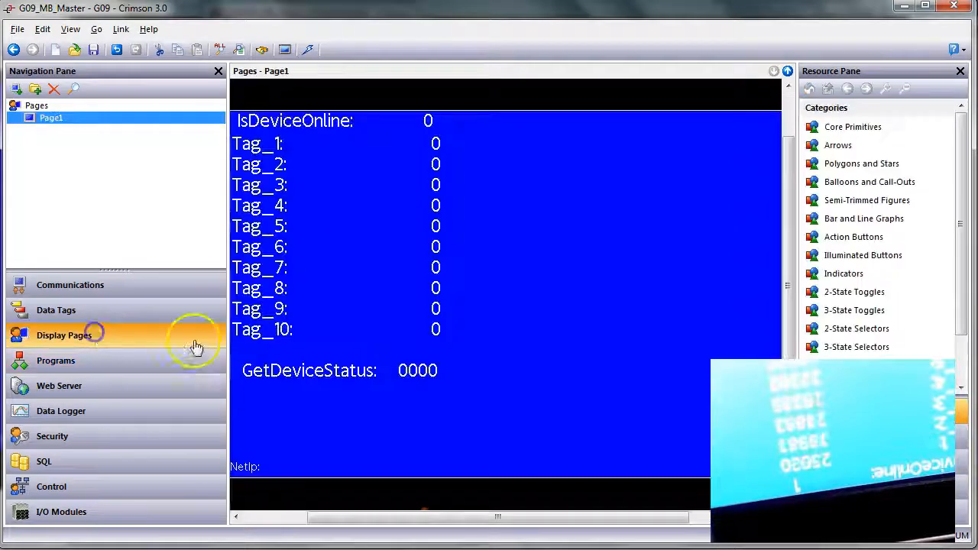